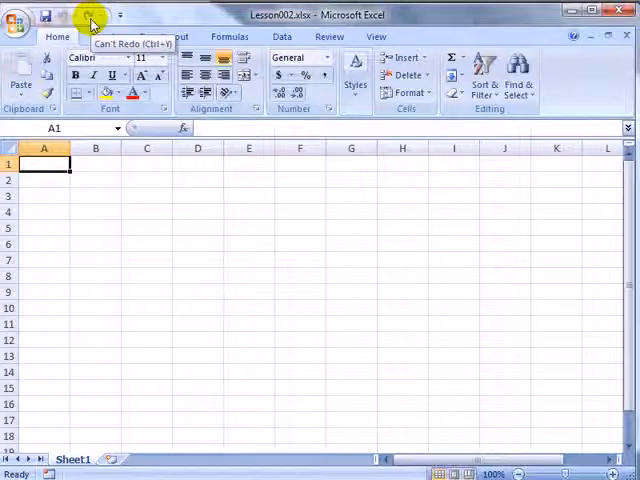
Show the Quick Access Toolbar below the ribbon
right_click(88, 16)
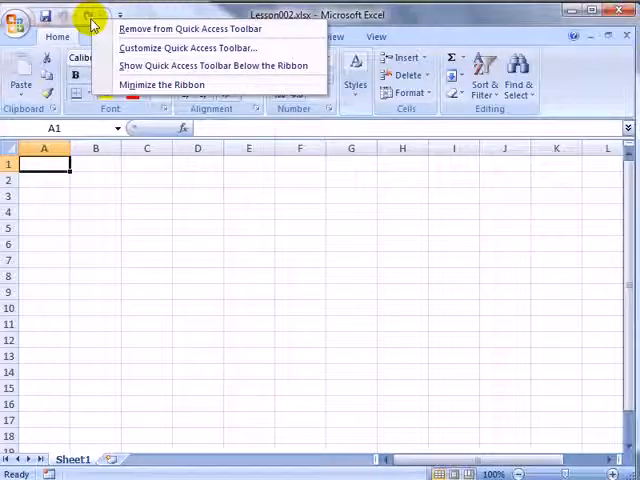
mouse_move(132, 64)
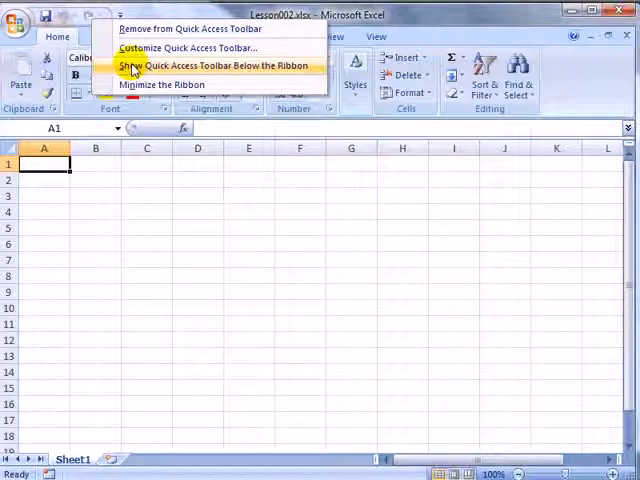
click(216, 64)
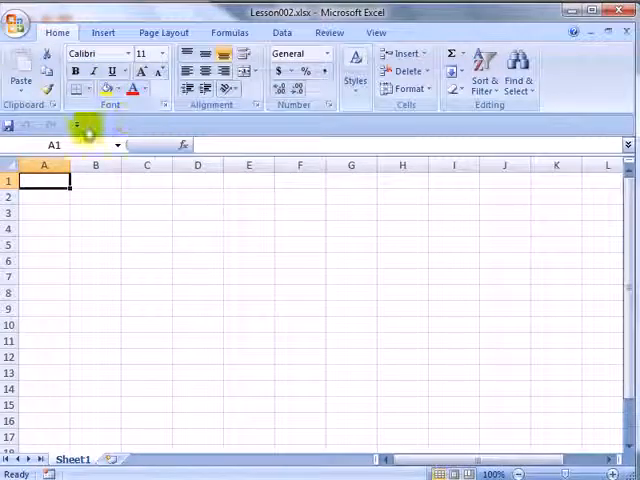
mouse_move(68, 274)
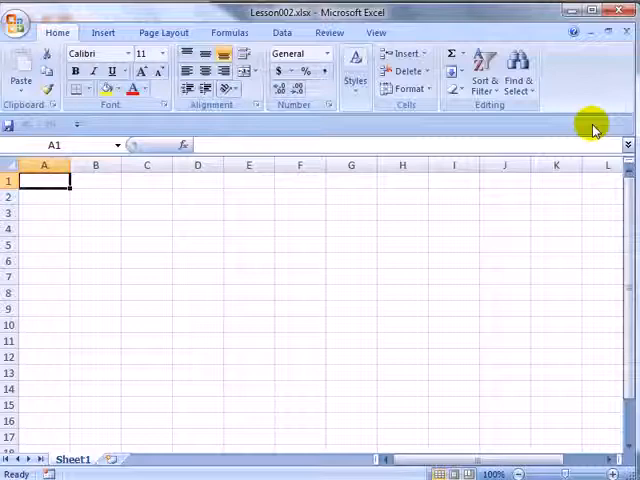
mouse_move(240, 56)
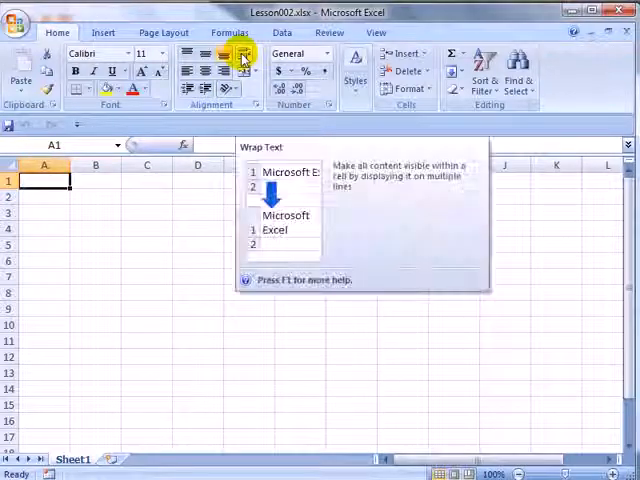
Add the Wrap Text command from the Home ribbon to the Quick Access Toolbar
right_click(242, 58)
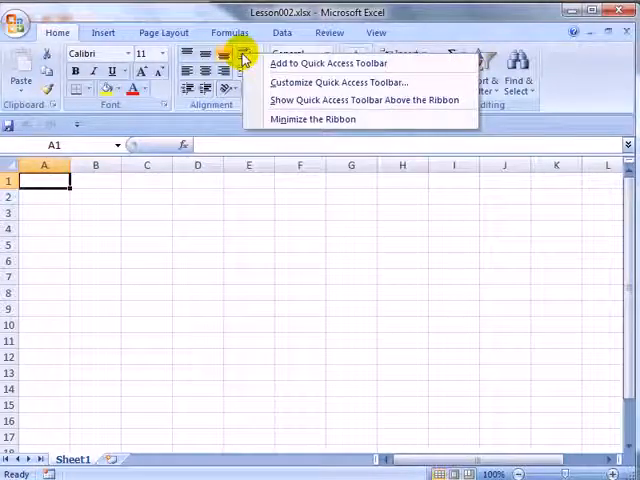
click(264, 68)
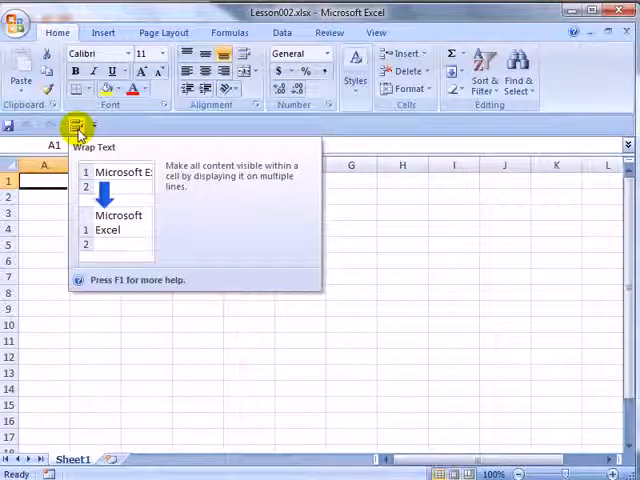
Add Set Print Area from the Page Layout ribbon's Print Area menu to the Quick Access Toolbar
click(104, 32)
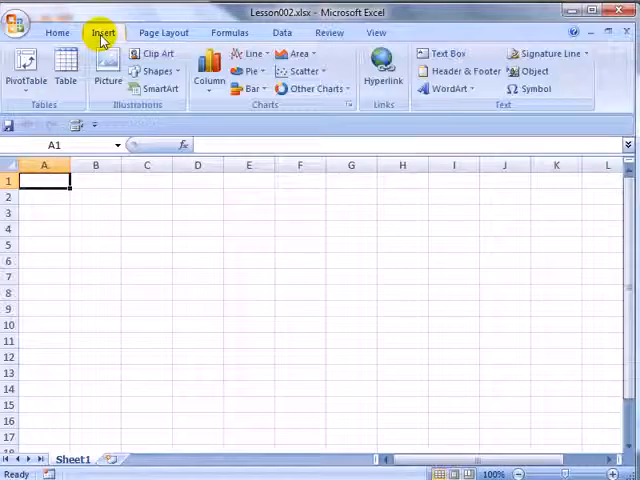
click(162, 32)
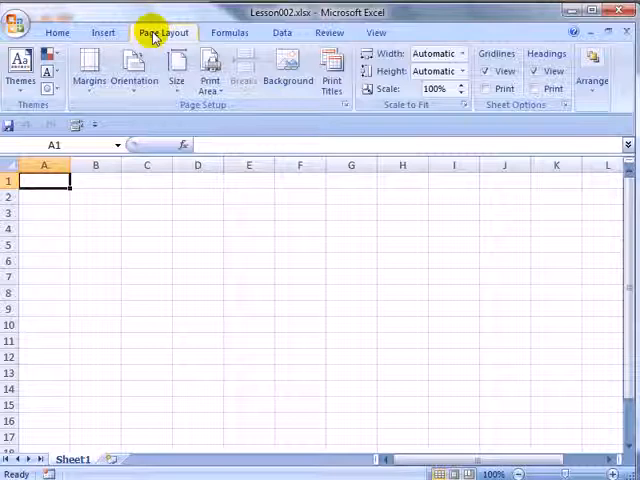
click(210, 70)
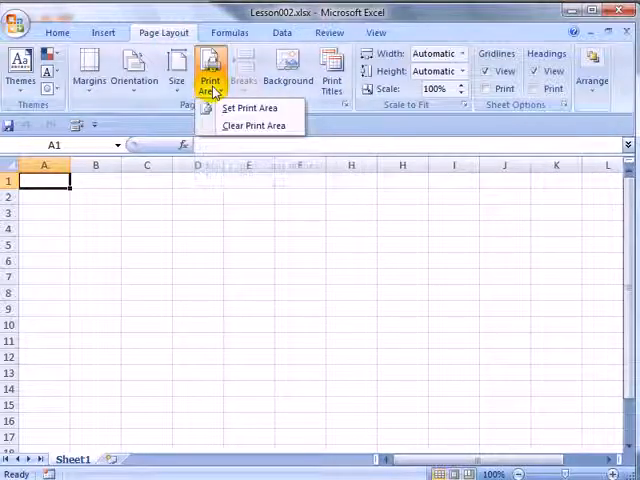
mouse_move(250, 108)
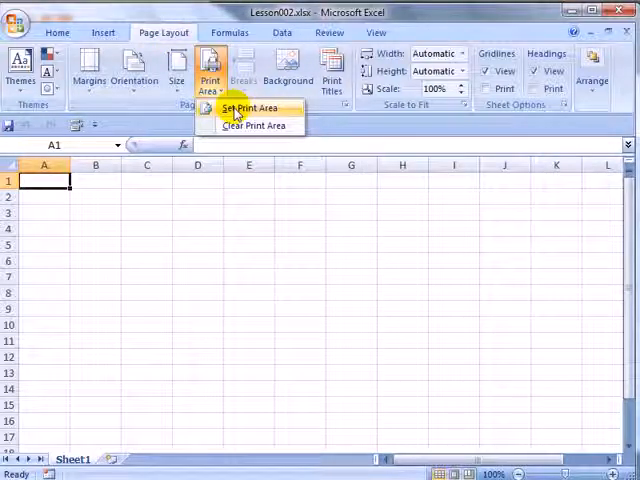
right_click(252, 108)
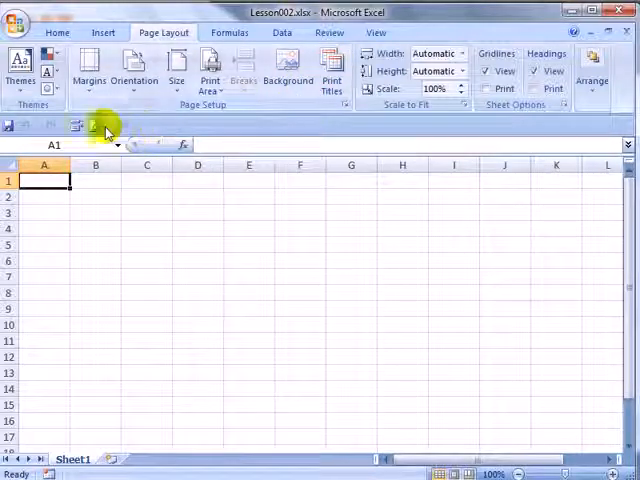
In Customize Quick Access Toolbar, reorder Set Print Area above Wrap Text
right_click(92, 126)
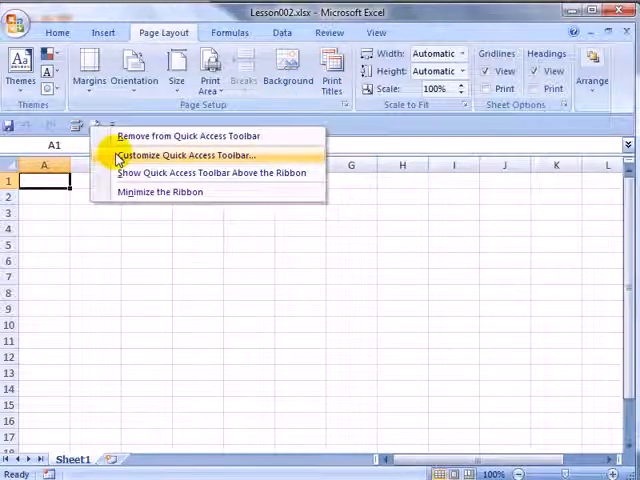
click(190, 154)
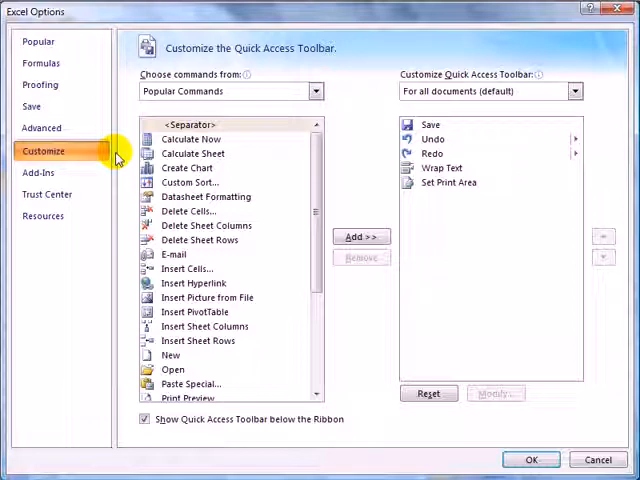
click(452, 182)
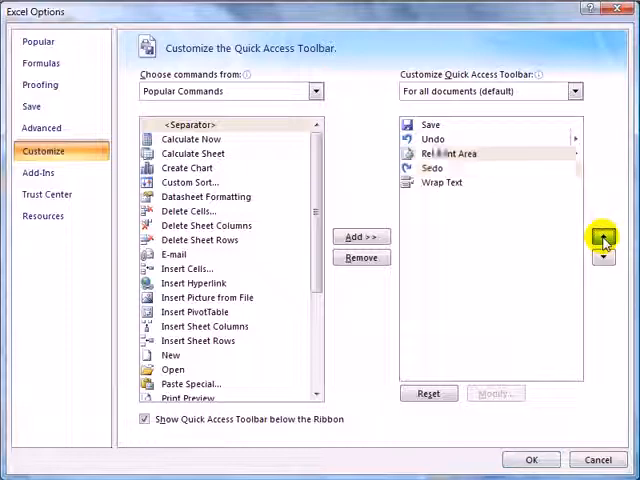
click(602, 256)
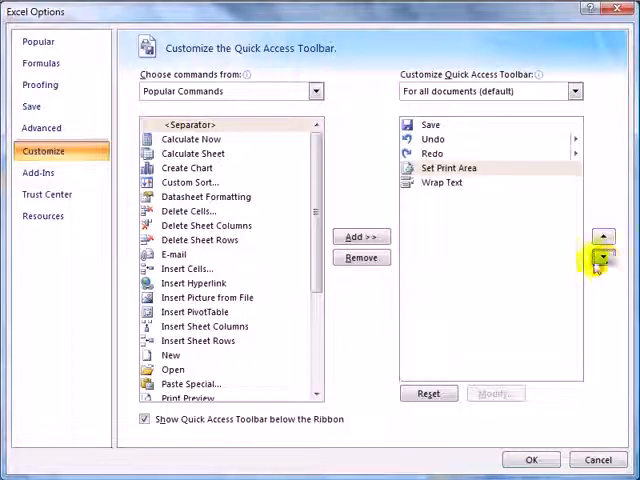
click(316, 92)
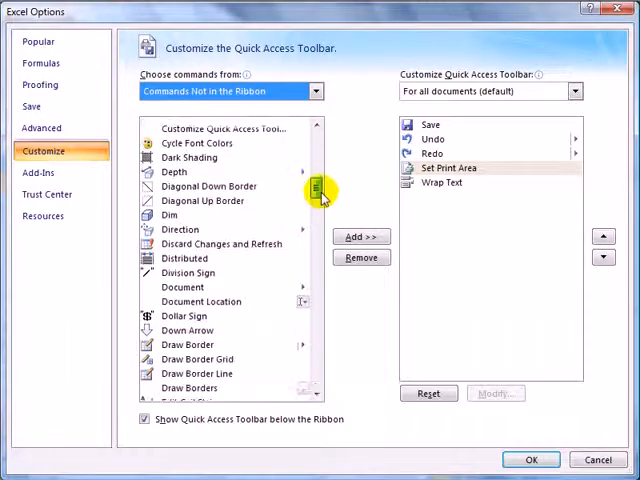
mouse_move(256, 238)
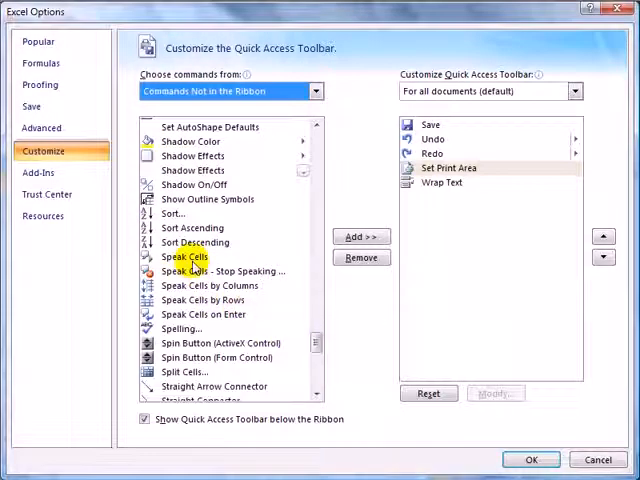
Add Speak Cells from Commands Not in the Ribbon to the toolbar
click(184, 256)
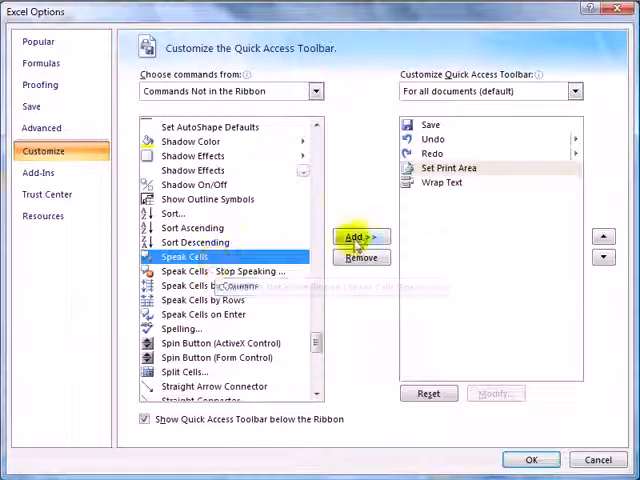
click(360, 236)
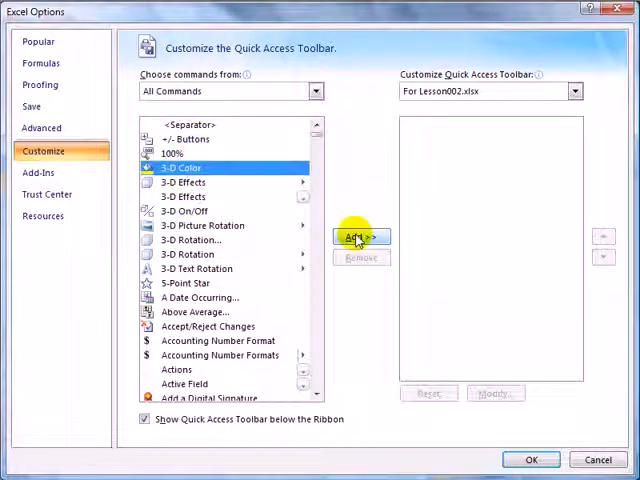
Add 3-D Color and 3-D Effects from All Commands to the Lesson002.xlsx-only toolbar
click(360, 238)
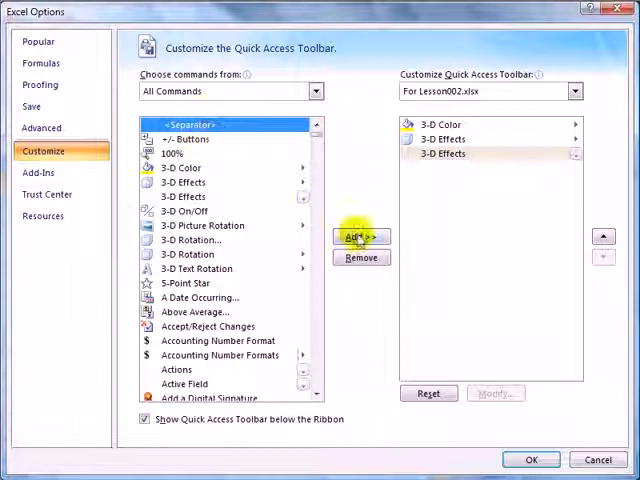
click(360, 236)
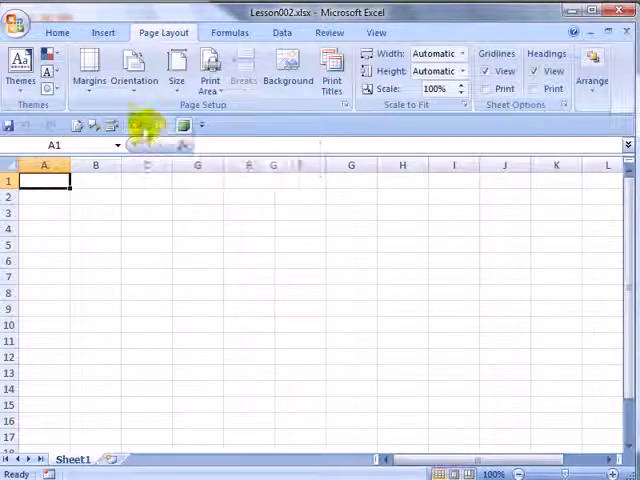
click(18, 22)
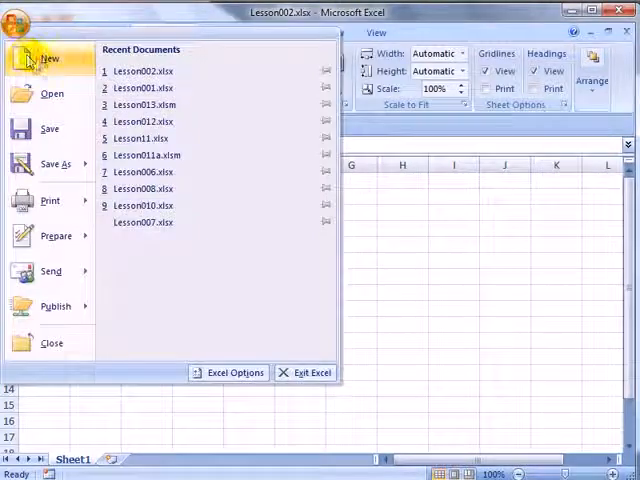
click(48, 58)
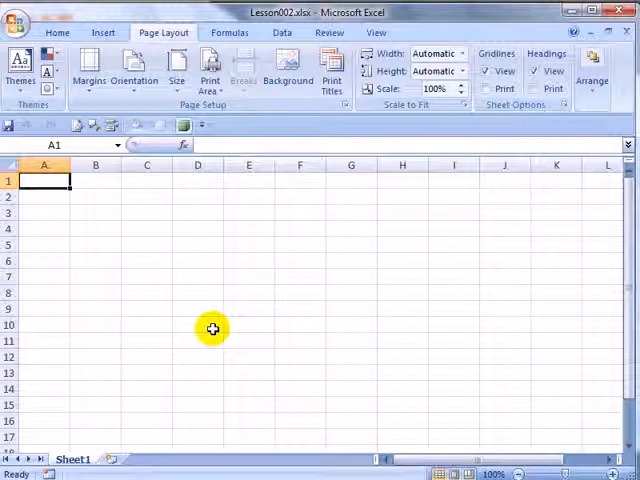
mouse_move(332, 76)
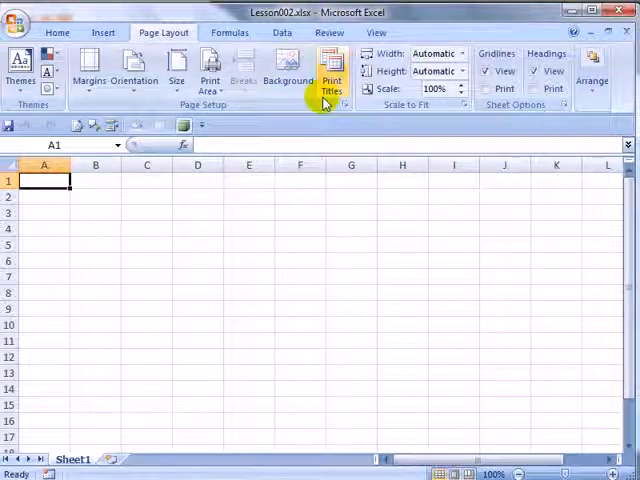
mouse_move(284, 284)
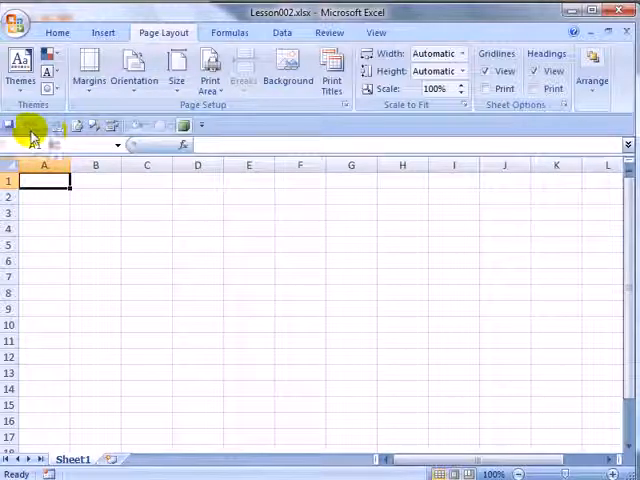
click(56, 32)
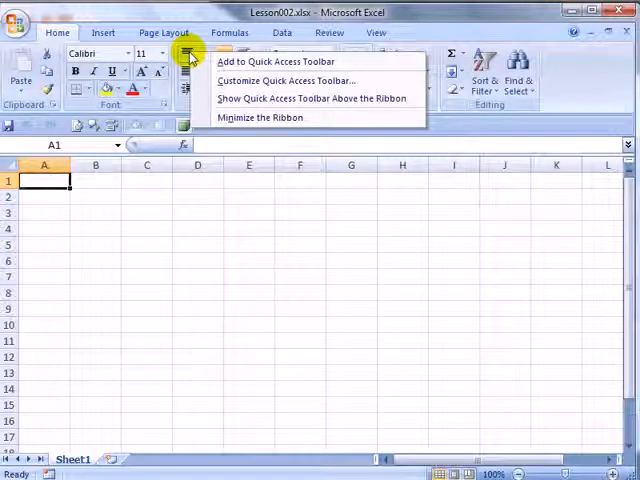
Reopen Customize Quick Access Toolbar and browse the Popular Commands list
click(288, 80)
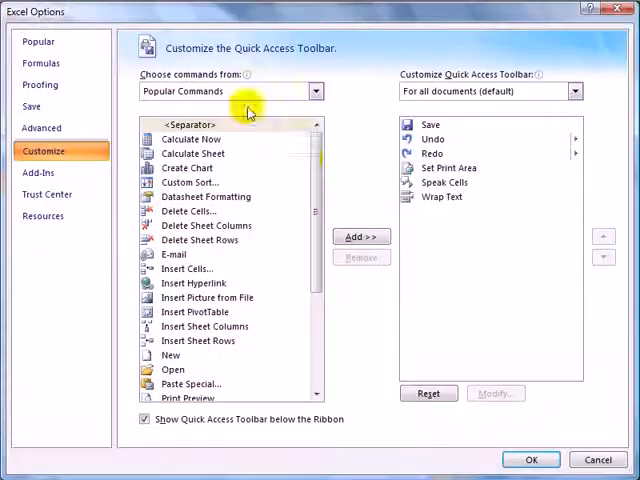
scroll(down, 3)
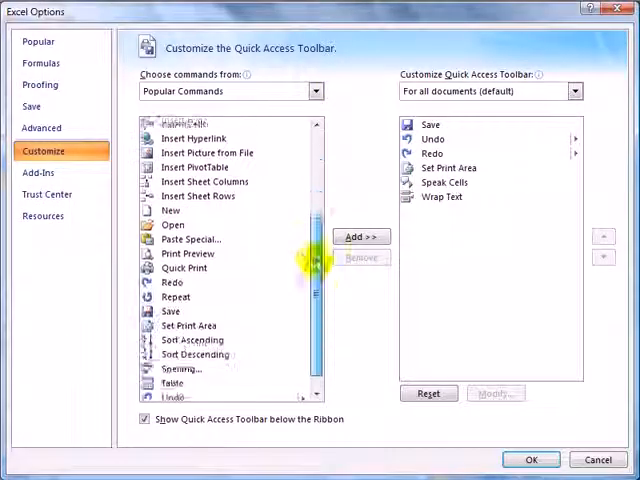